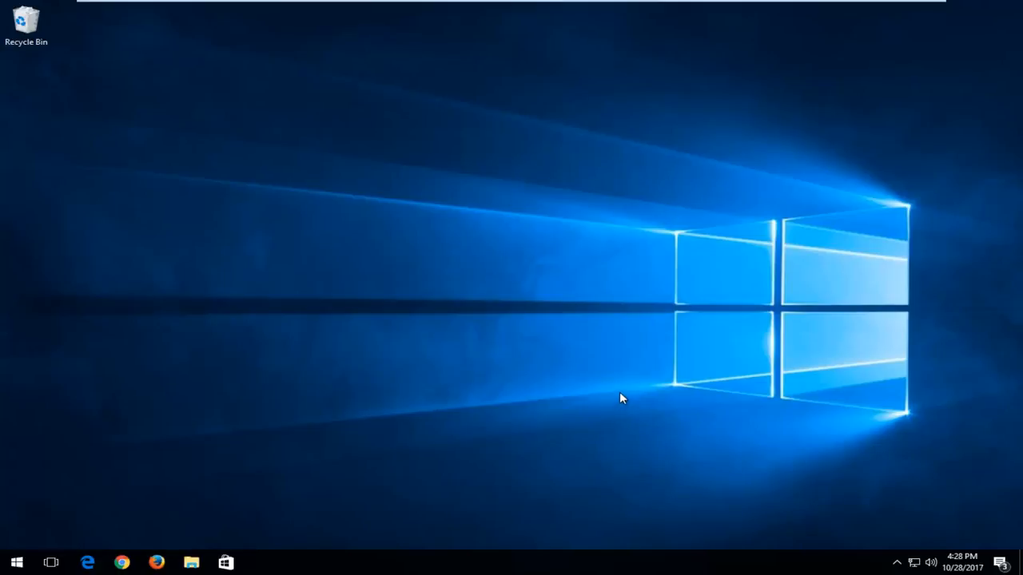
Search 'settings' from the Start menu so the Settings app appears as best match.
{"action": "left_click", "coordinate": [16, 563]}
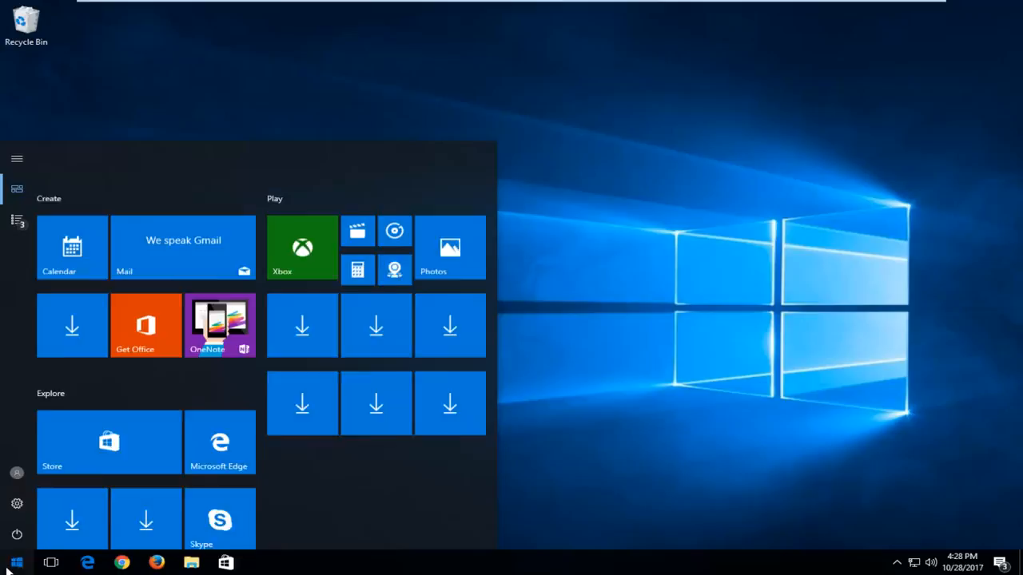
{"action": "type", "text": "settin"}
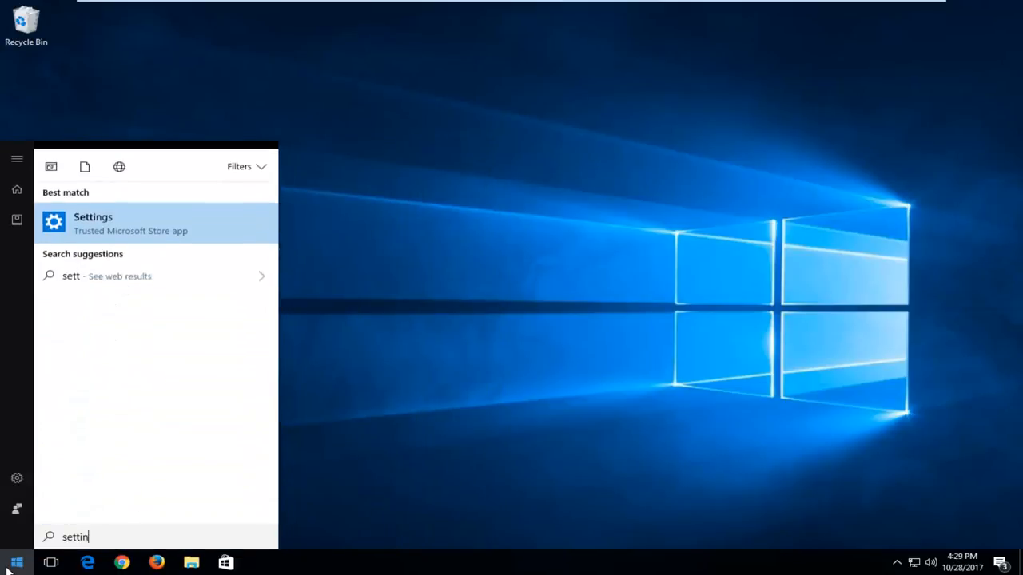
{"action": "type", "text": "gs"}
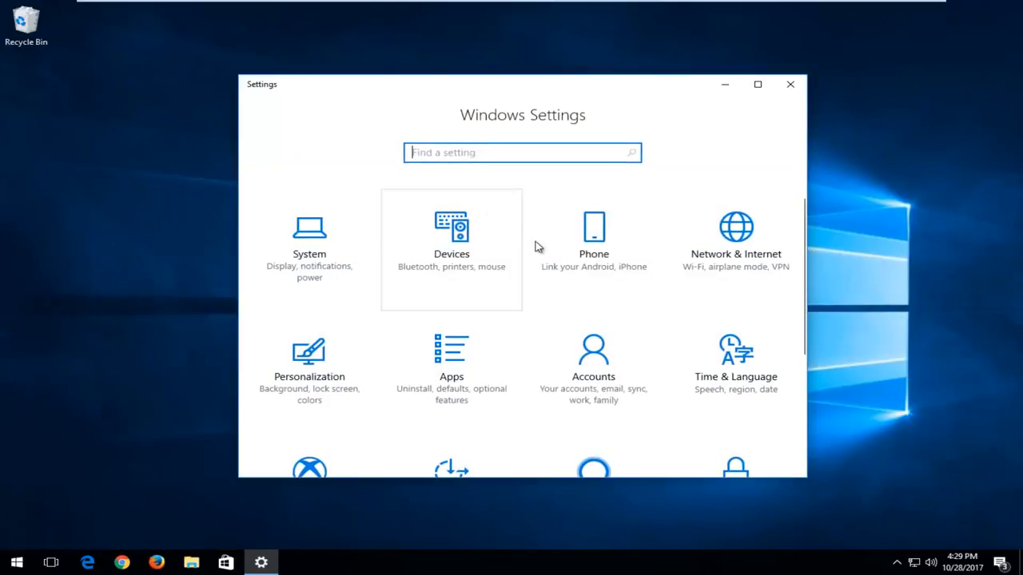
Scroll the Settings home page until the Gaming category is in view.
{"action": "scroll", "scroll_direction": "down", "scroll_amount": 3}
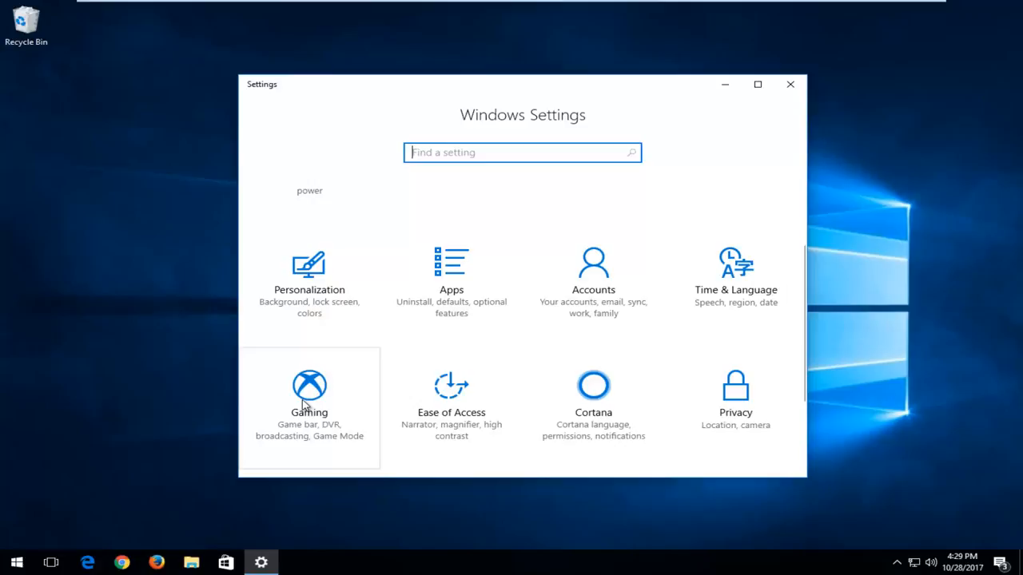
{"action": "mouse_move", "coordinate": [310, 393]}
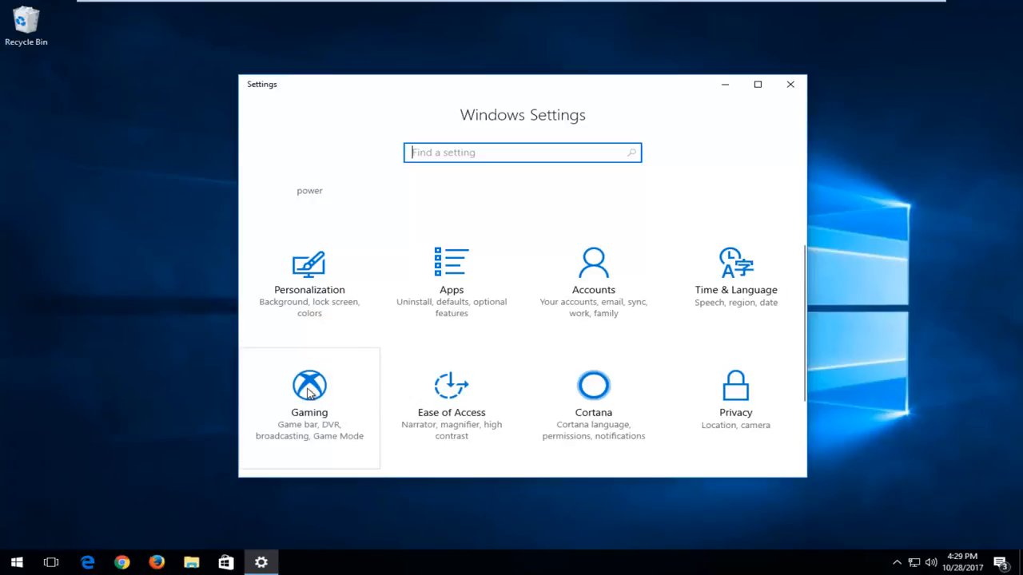
{"action": "scroll", "scroll_direction": "down", "scroll_amount": 3}
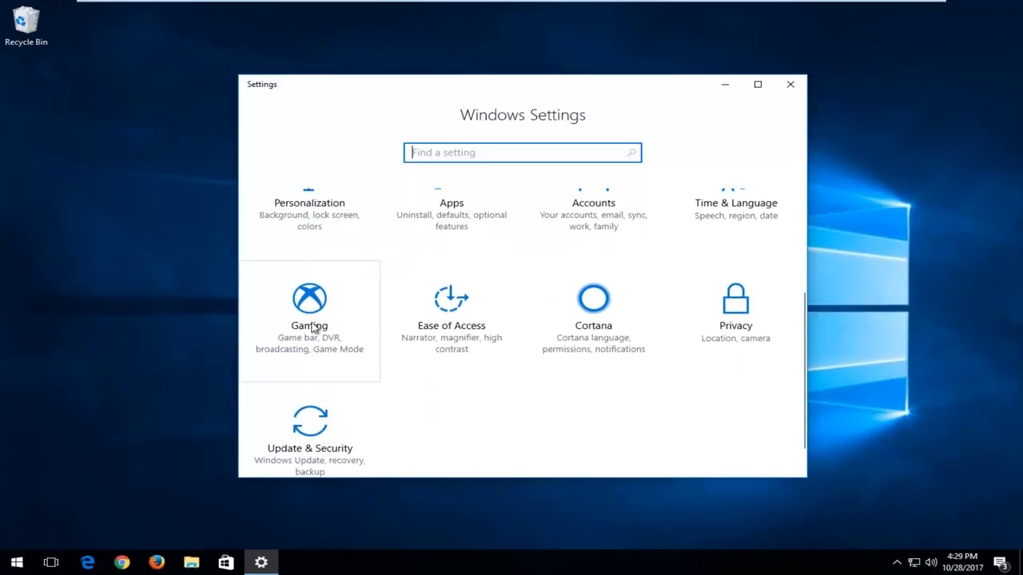
{"action": "scroll", "scroll_direction": "up", "scroll_amount": 3}
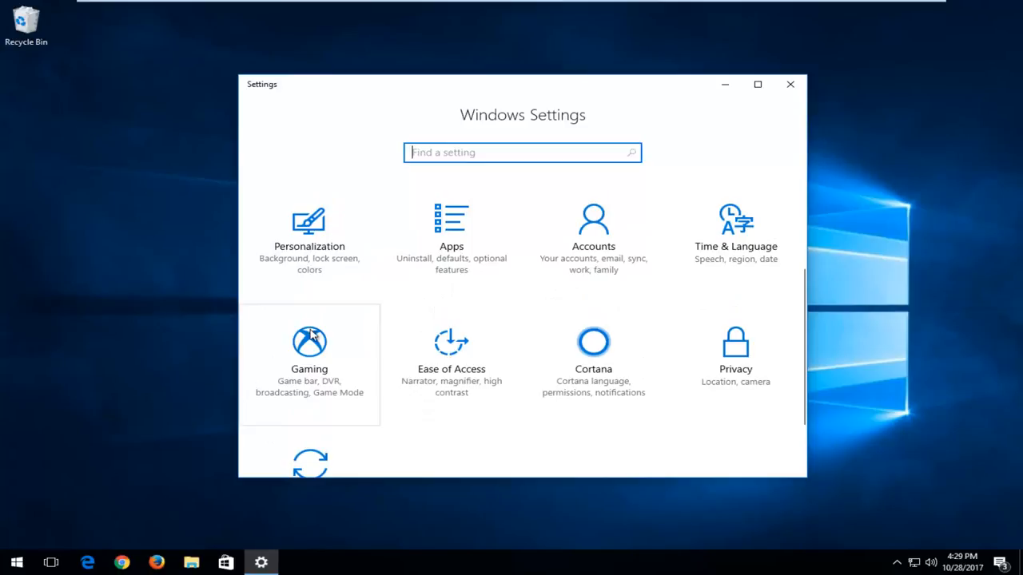
{"action": "mouse_move", "coordinate": [313, 366]}
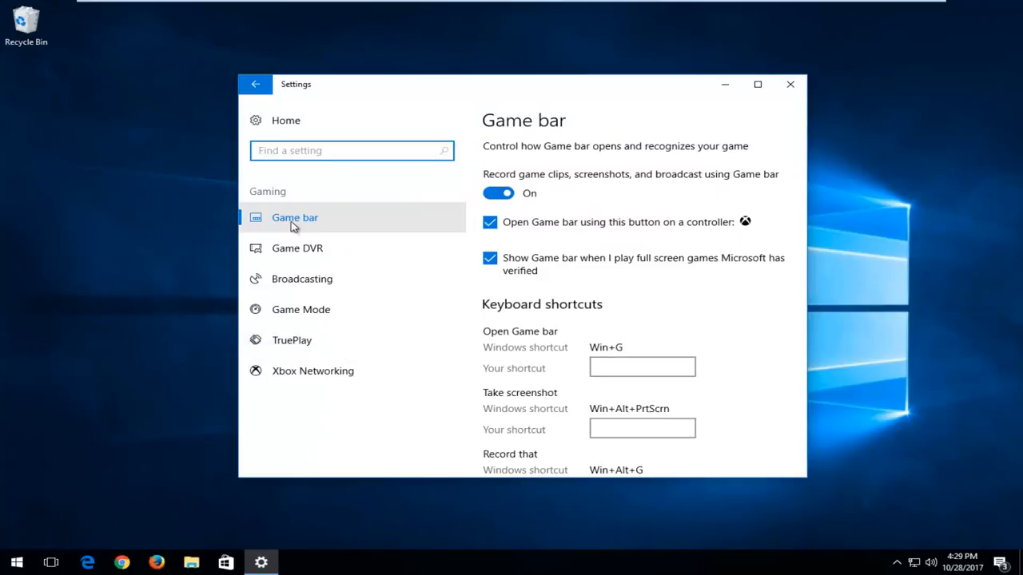
{"action": "mouse_move", "coordinate": [594, 246]}
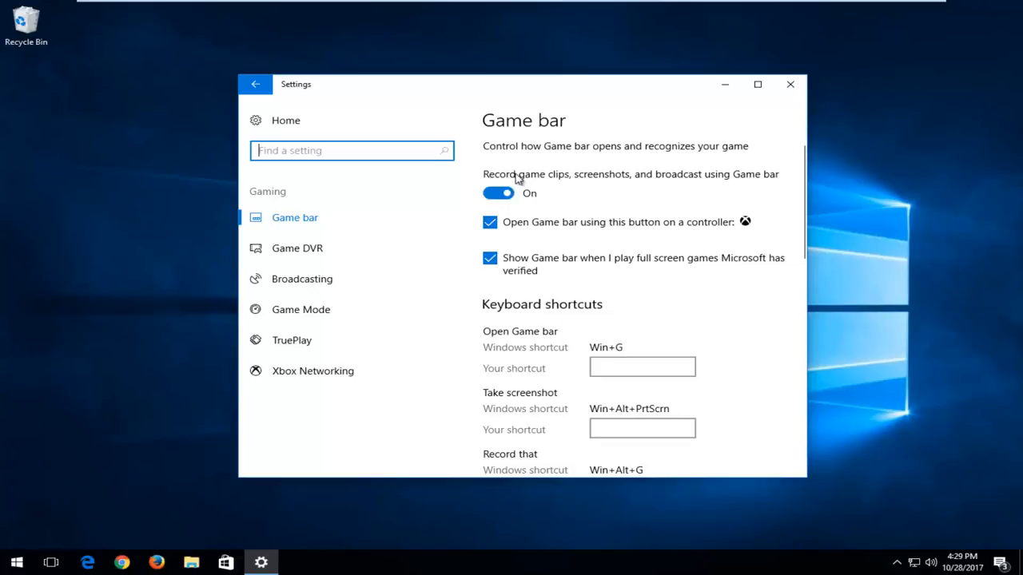
Switch Game bar recording of clips, screenshots and broadcasts off and back On, revealing keyboard shortcuts.
{"action": "left_click", "coordinate": [497, 192]}
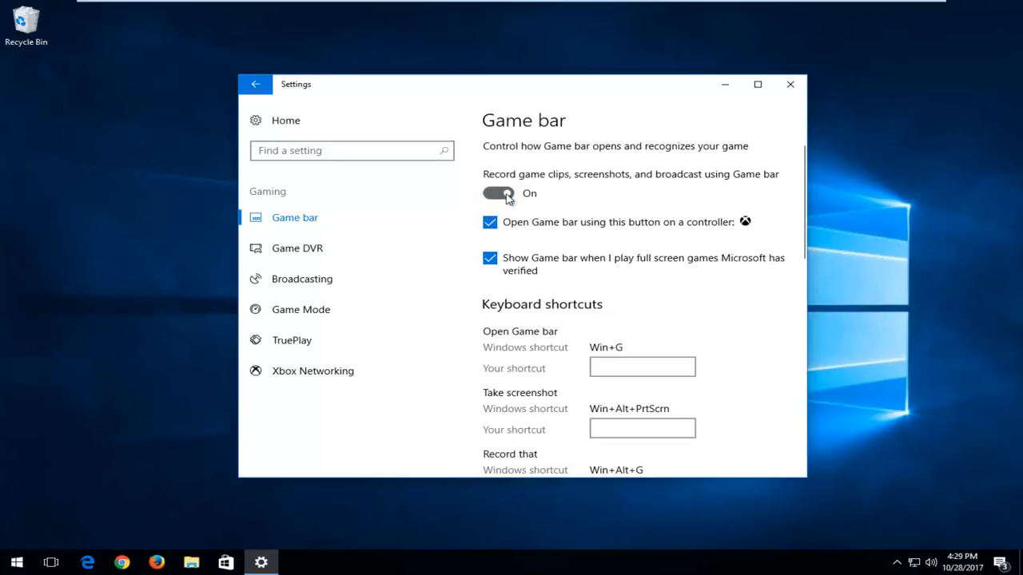
{"action": "left_click", "coordinate": [498, 193]}
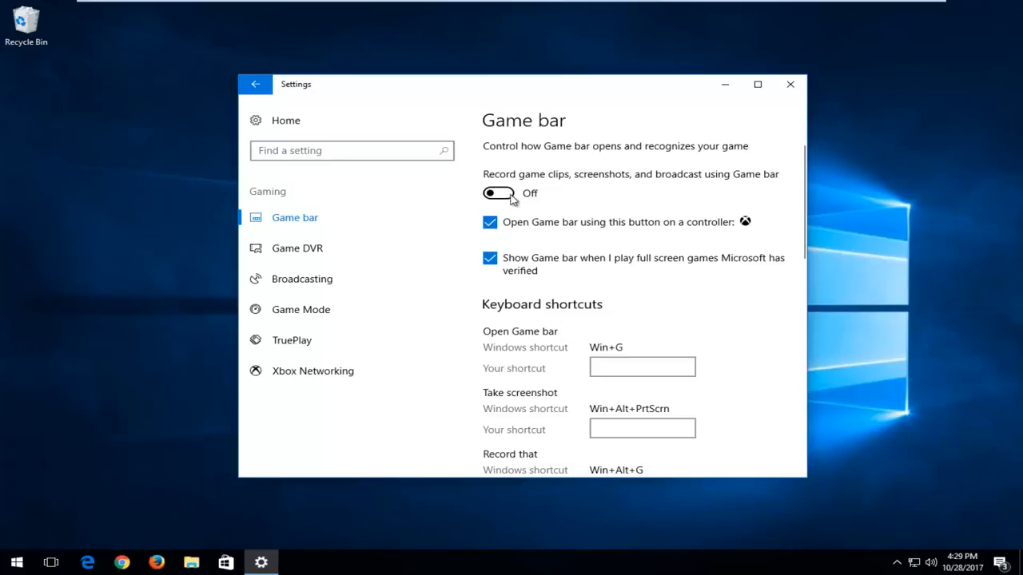
{"action": "left_click", "coordinate": [499, 192]}
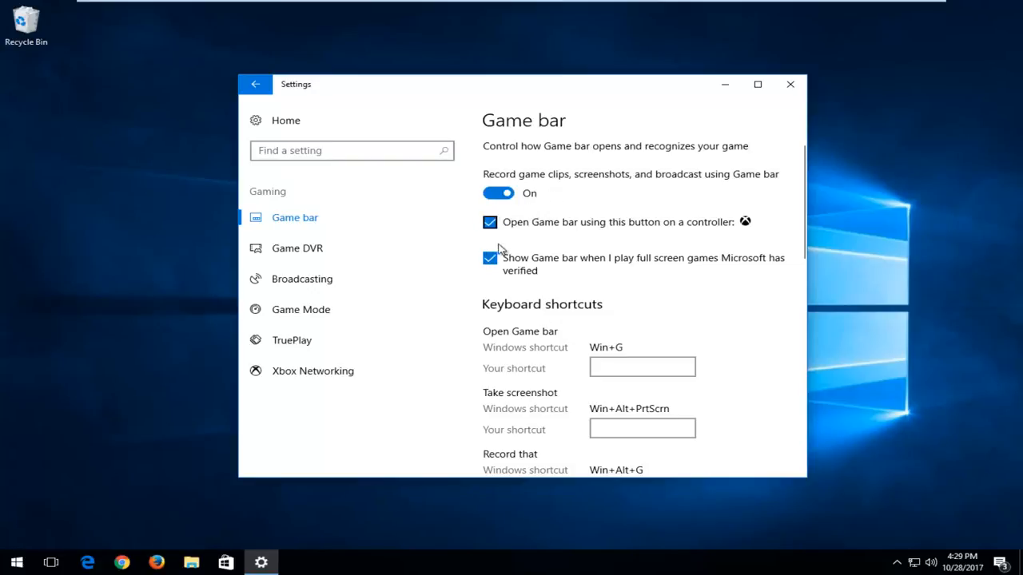
{"action": "scroll", "scroll_direction": "down", "scroll_amount": 3}
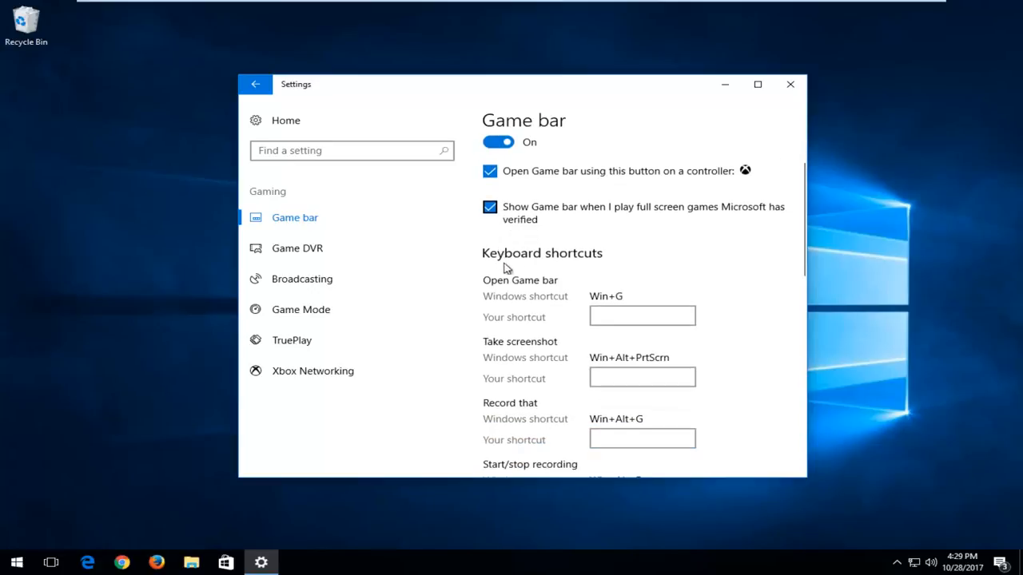
{"action": "mouse_move", "coordinate": [552, 290]}
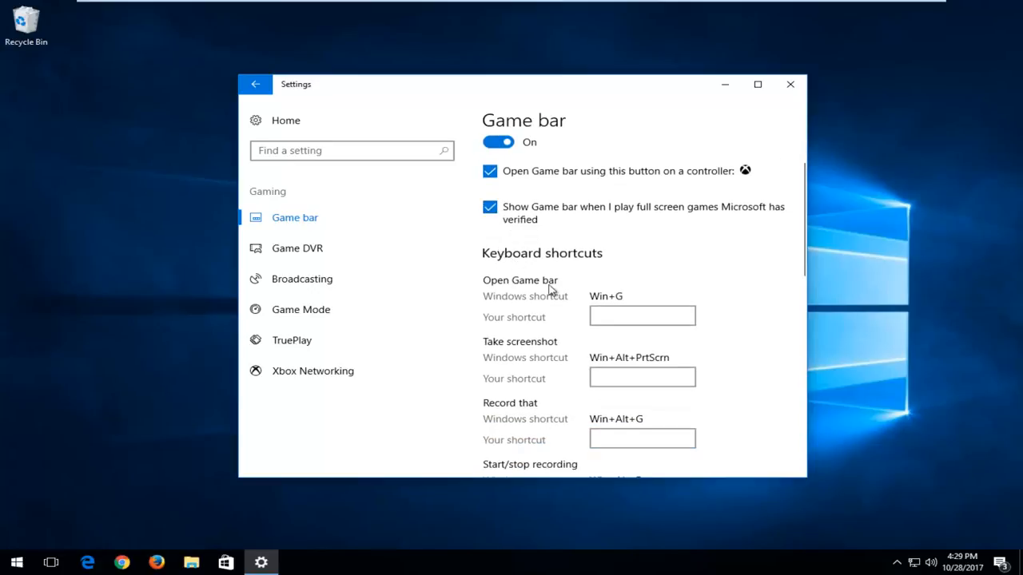
{"action": "mouse_move", "coordinate": [610, 302]}
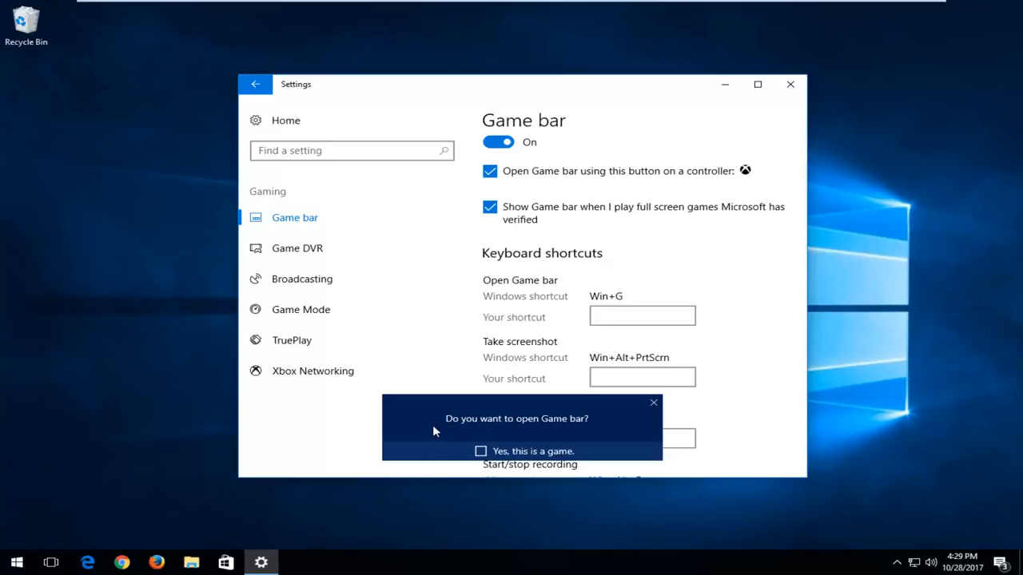
{"action": "mouse_move", "coordinate": [469, 425]}
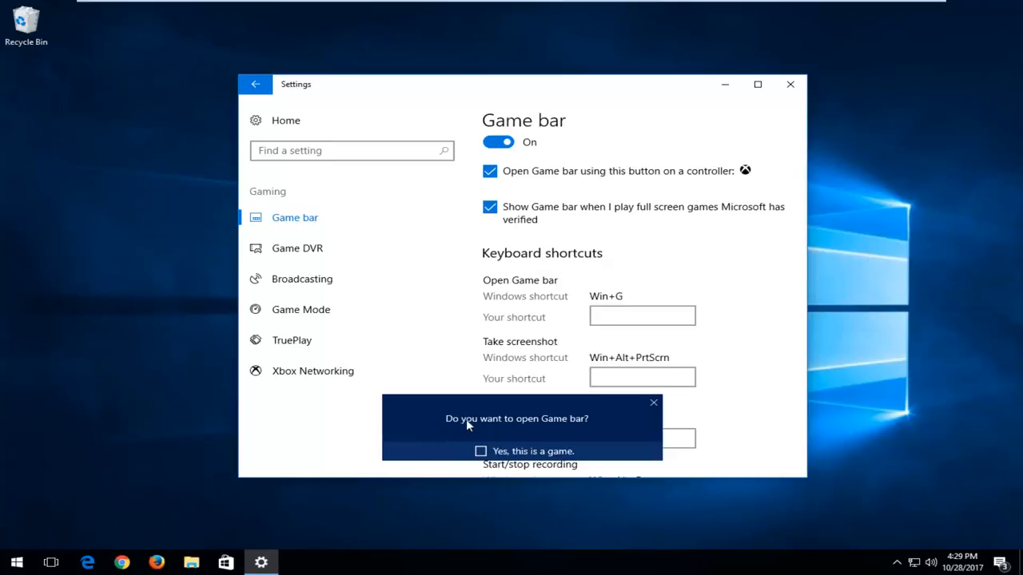
{"action": "mouse_move", "coordinate": [482, 457]}
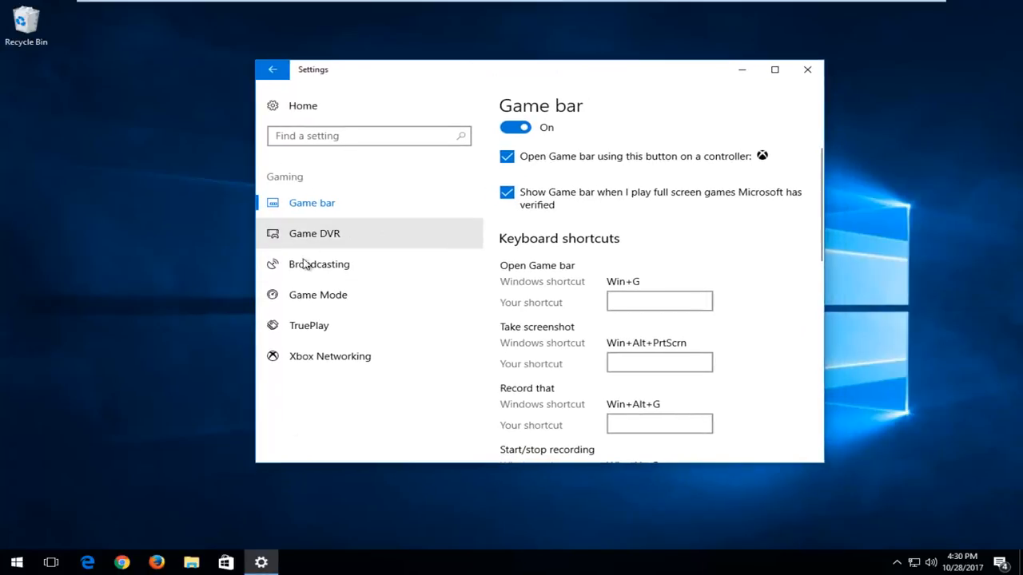
View the Game Mode page, then go back to the Settings home page.
{"action": "left_click", "coordinate": [318, 294]}
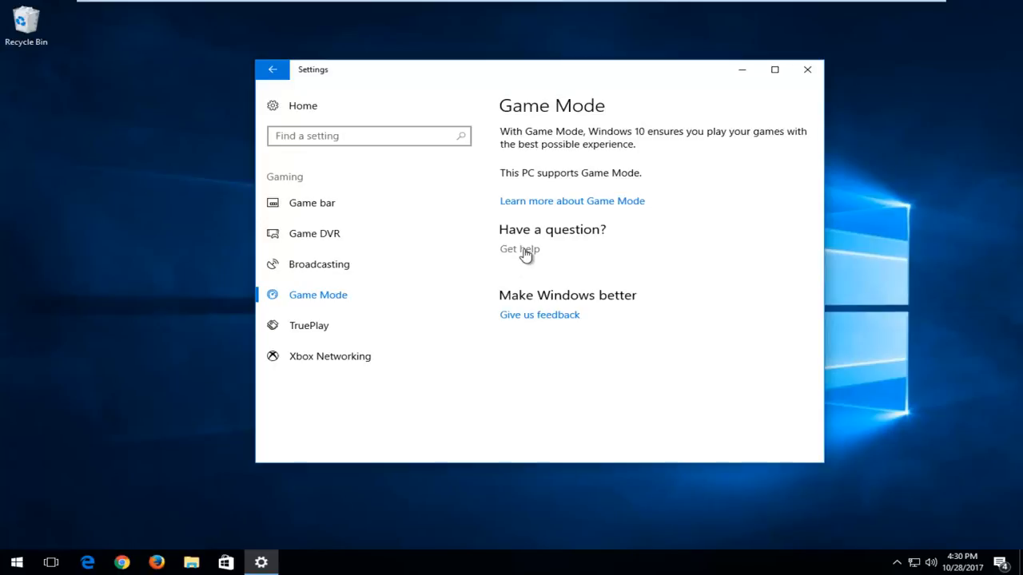
{"action": "mouse_move", "coordinate": [519, 198]}
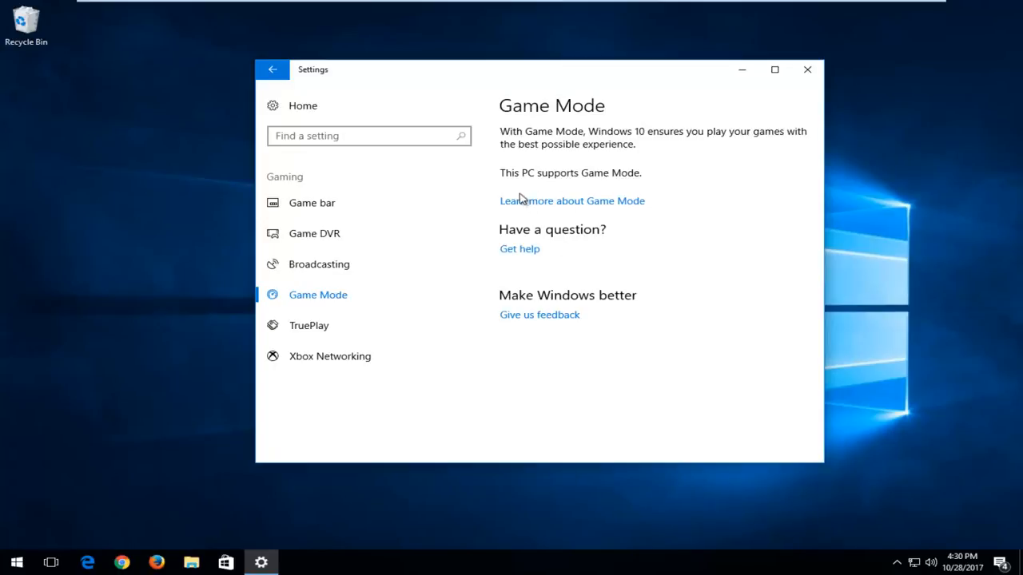
{"action": "mouse_move", "coordinate": [583, 214]}
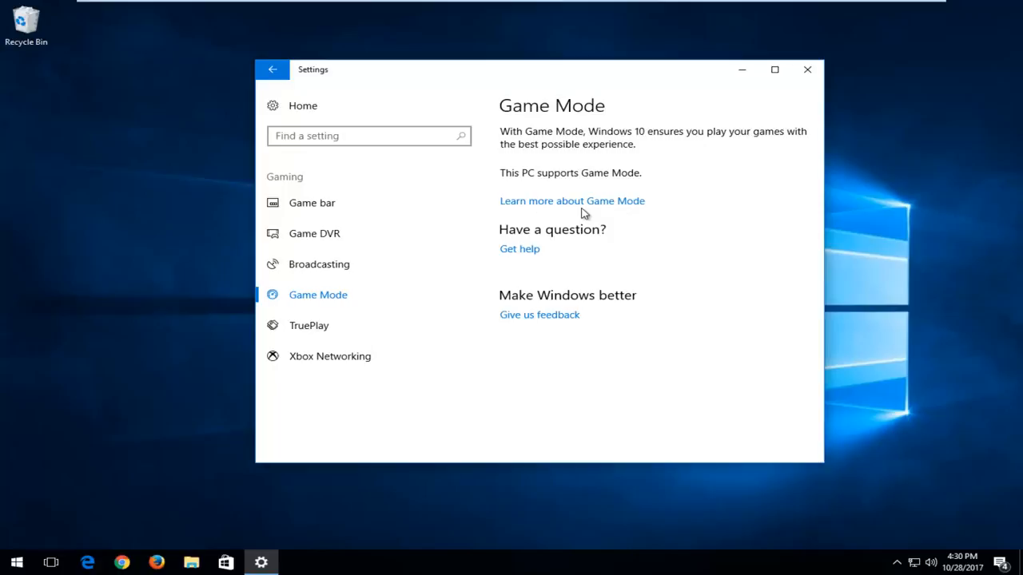
{"action": "mouse_move", "coordinate": [576, 206]}
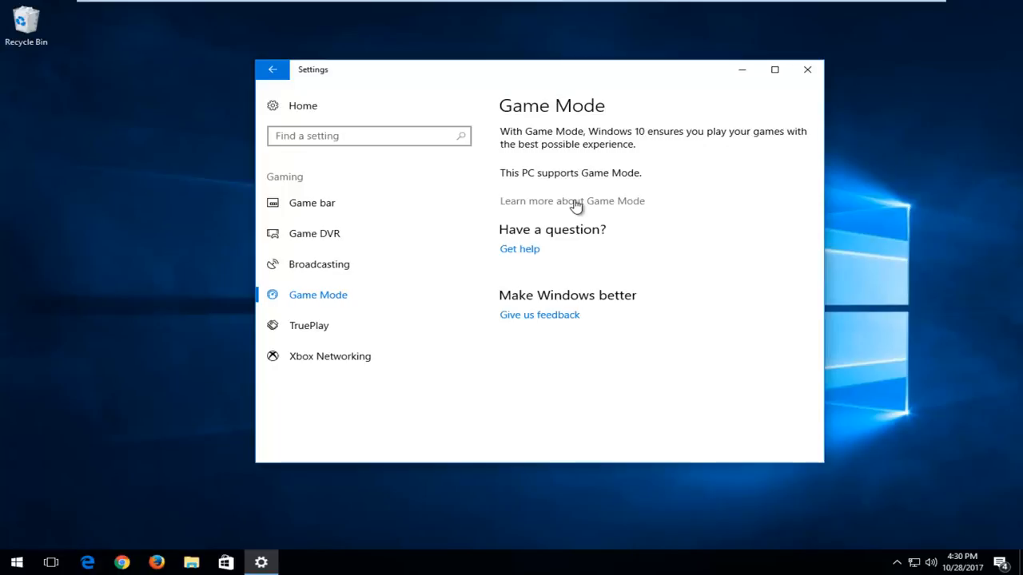
{"action": "mouse_move", "coordinate": [588, 195]}
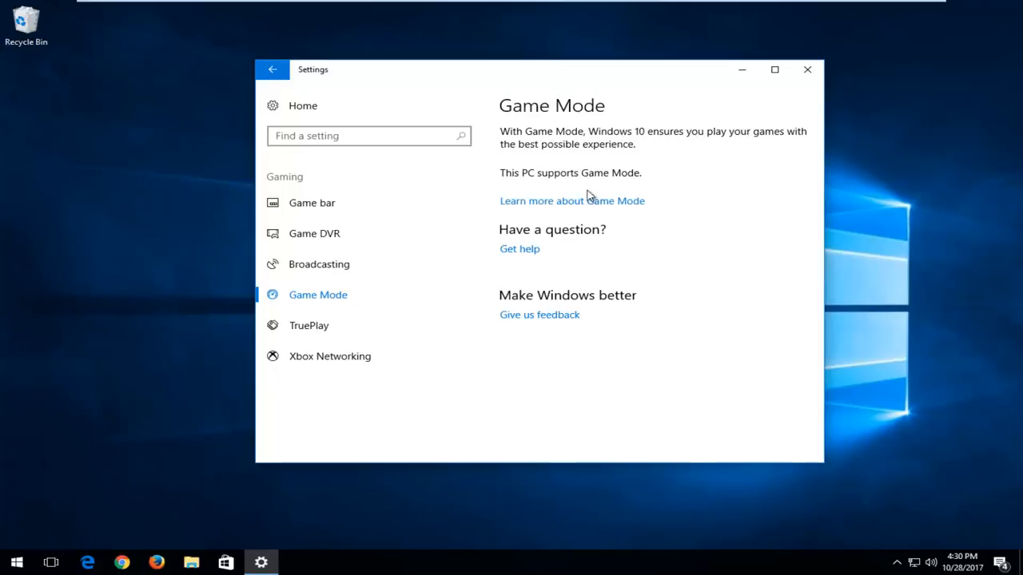
{"action": "mouse_move", "coordinate": [549, 185]}
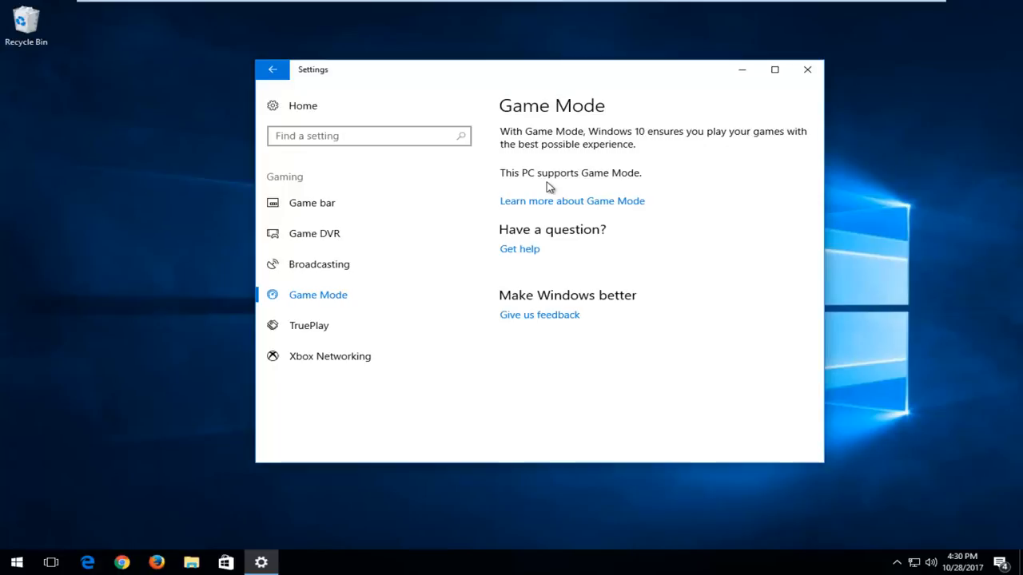
{"action": "mouse_move", "coordinate": [294, 108]}
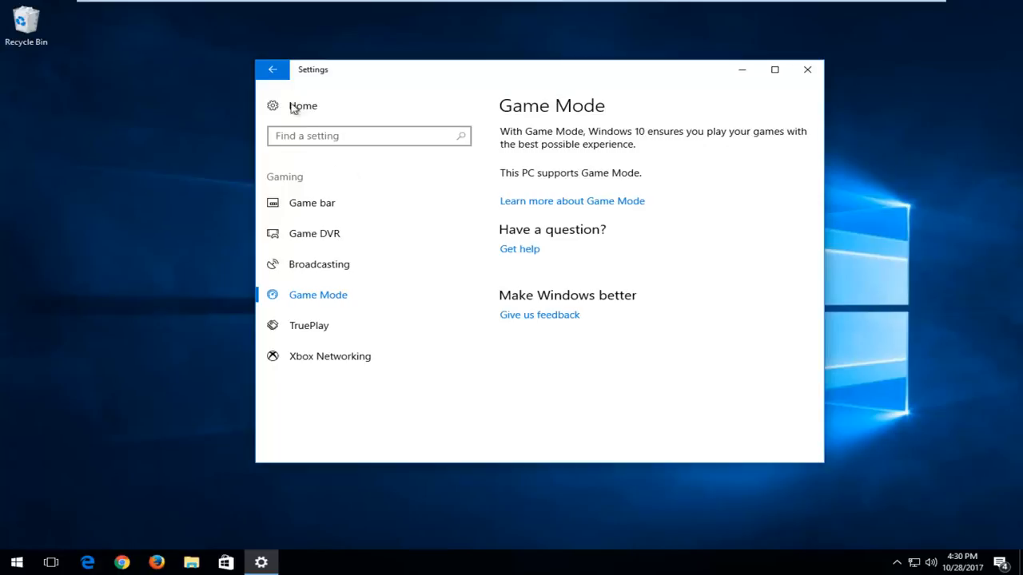
{"action": "left_click", "coordinate": [302, 105]}
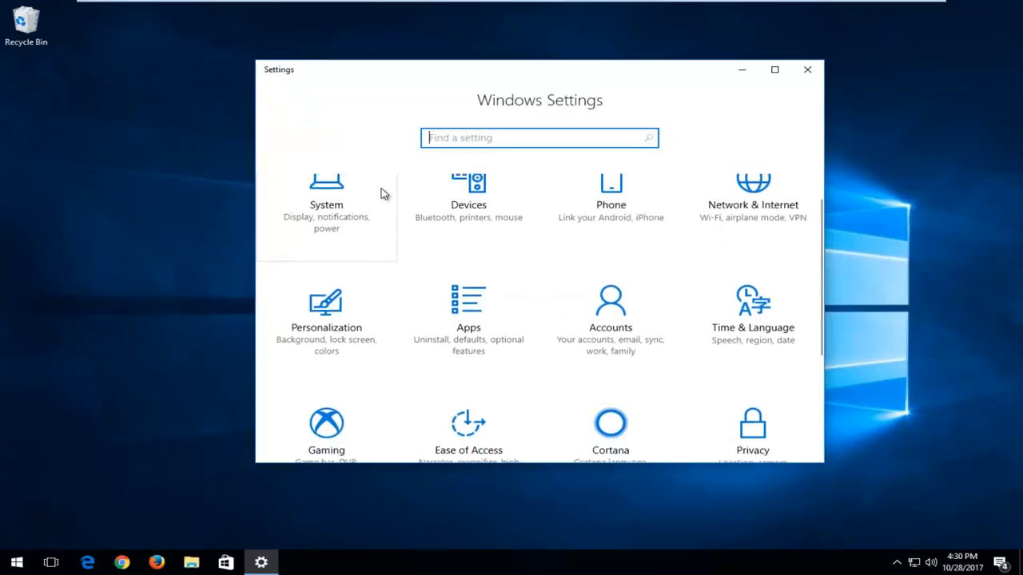